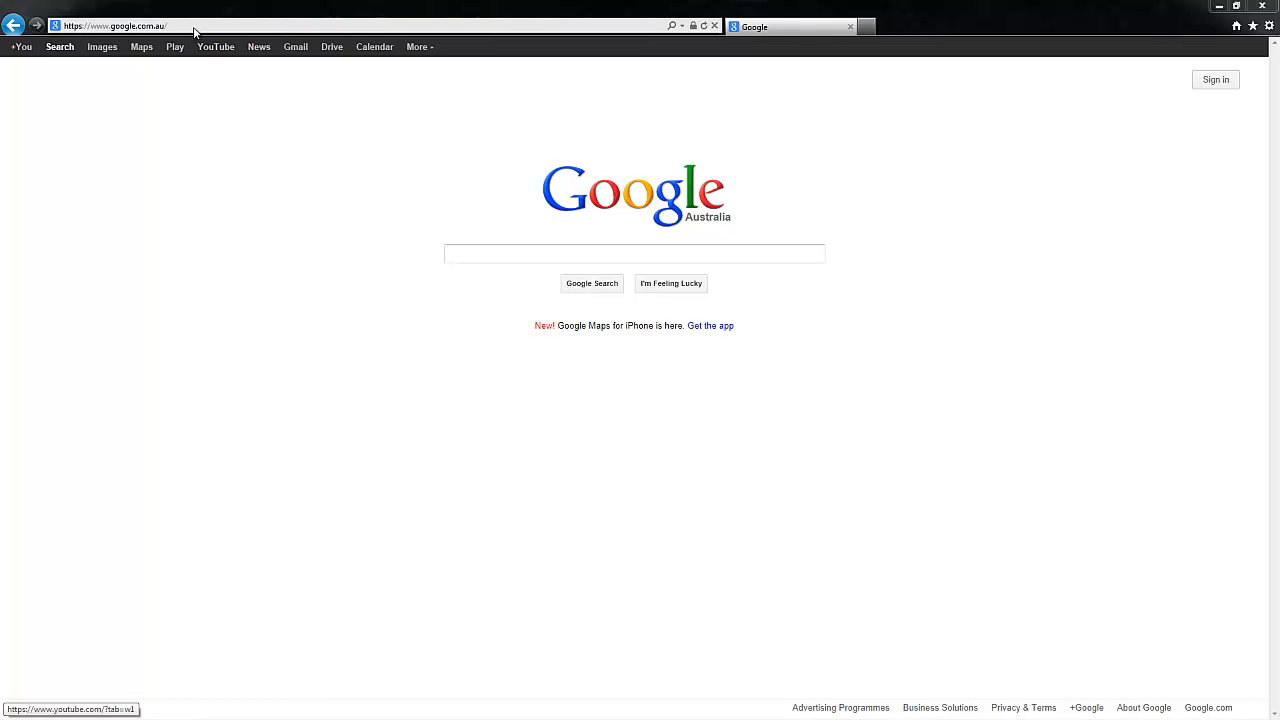
Enter soledigital.com.au in the Internet Explorer address bar
click(113, 25)
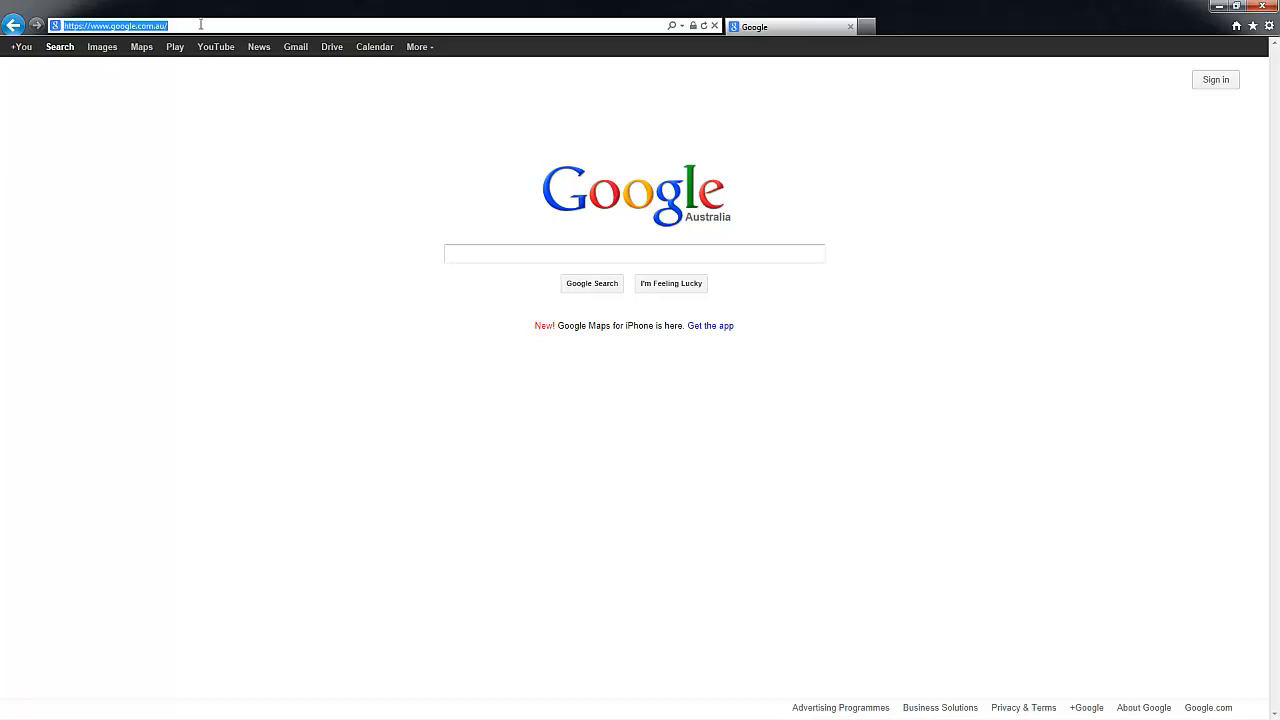
text(soledigital.com.au)
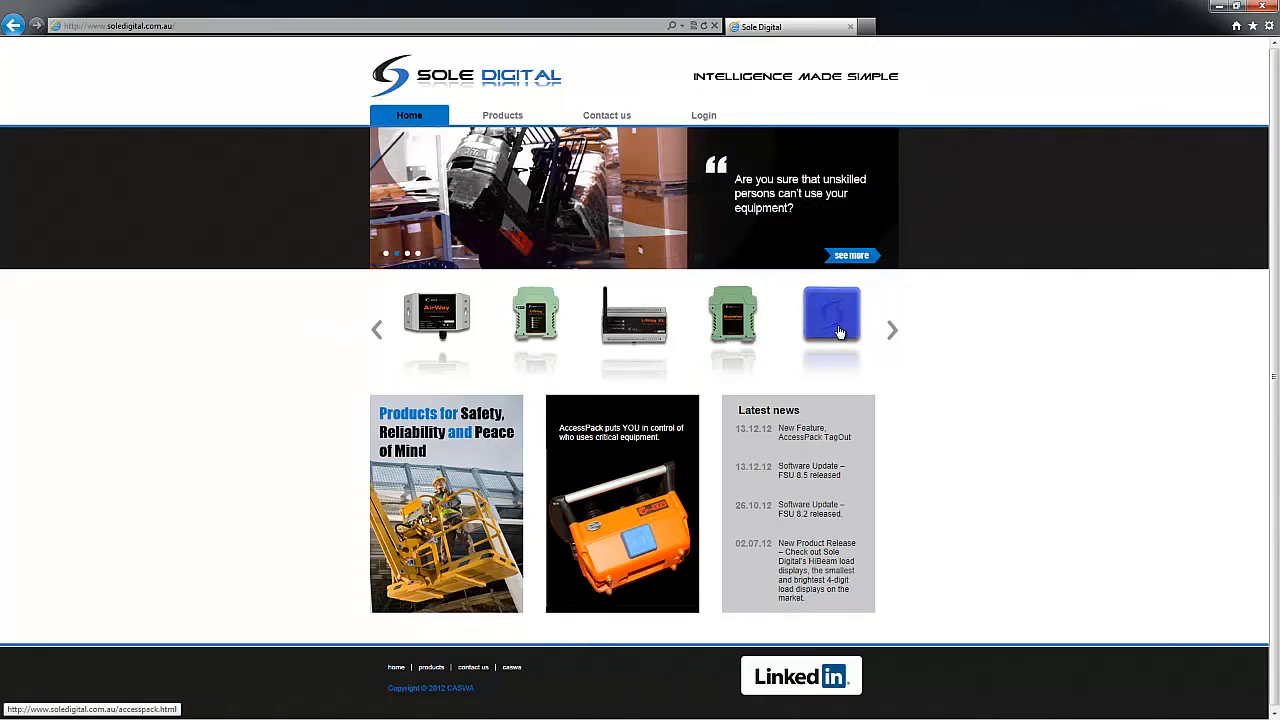
Open the AccessPack product's Downloads and launch the FSU_8_5 application
click(831, 315)
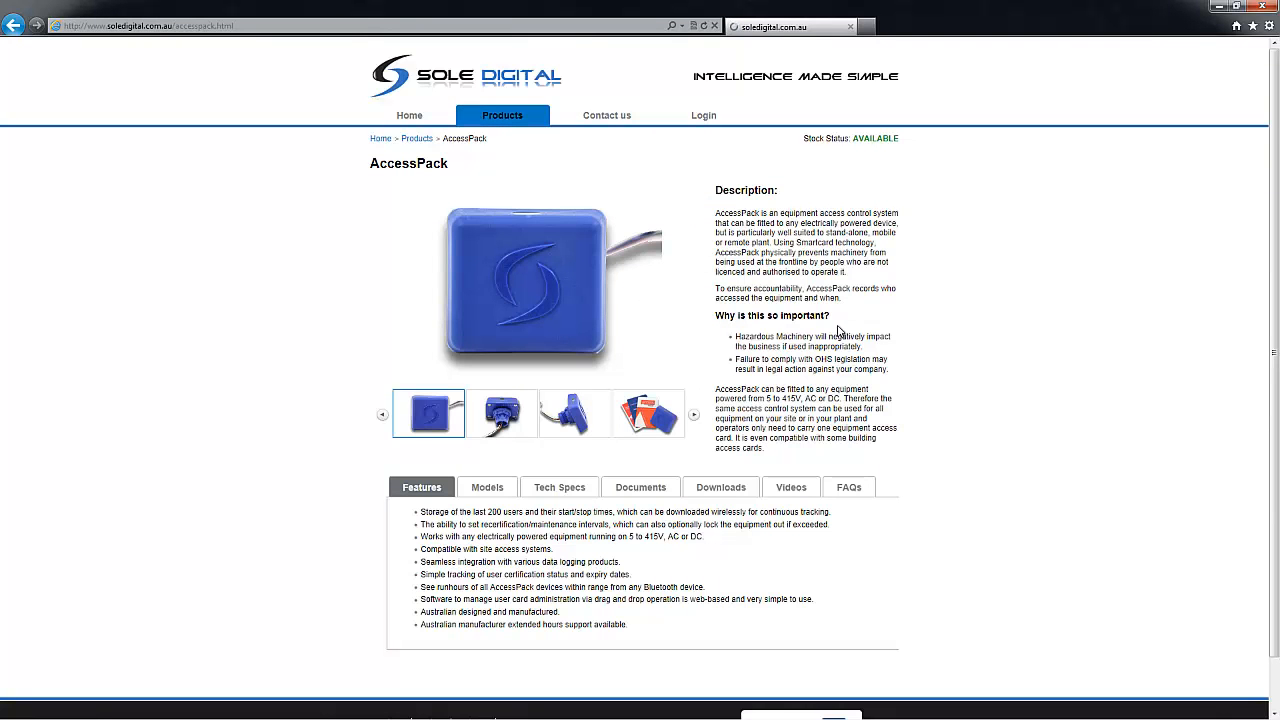
click(720, 487)
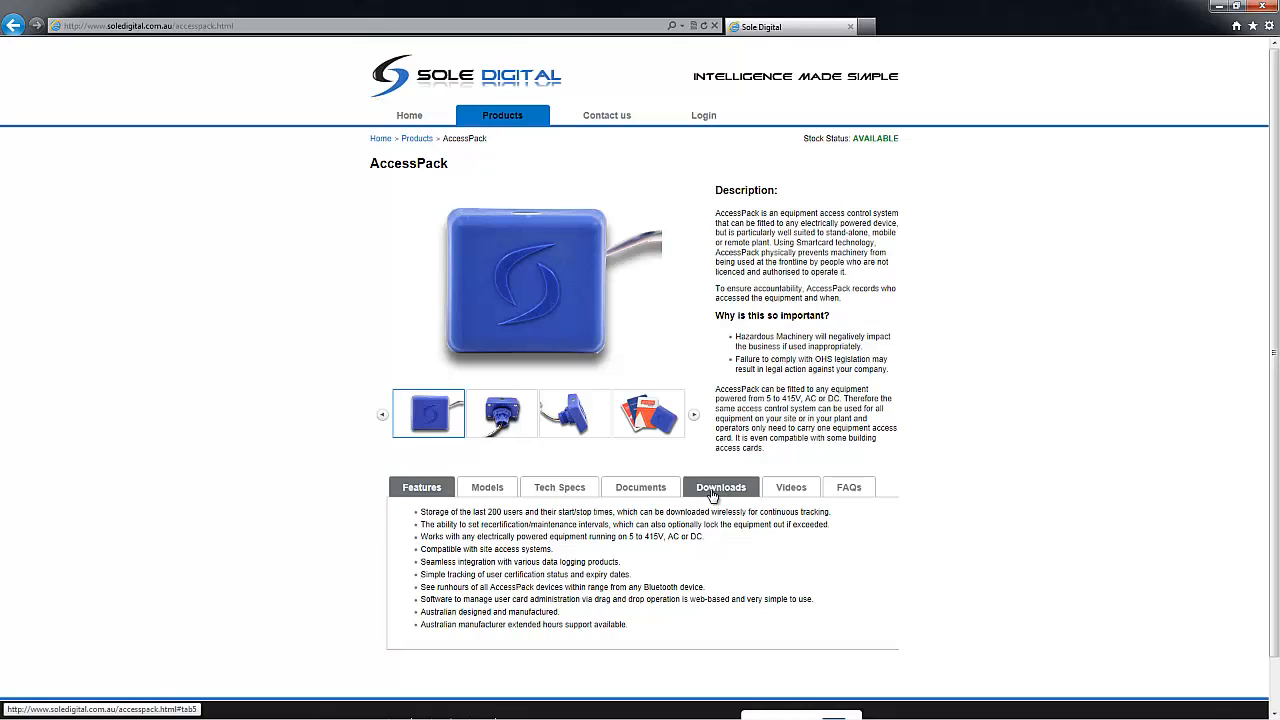
click(720, 487)
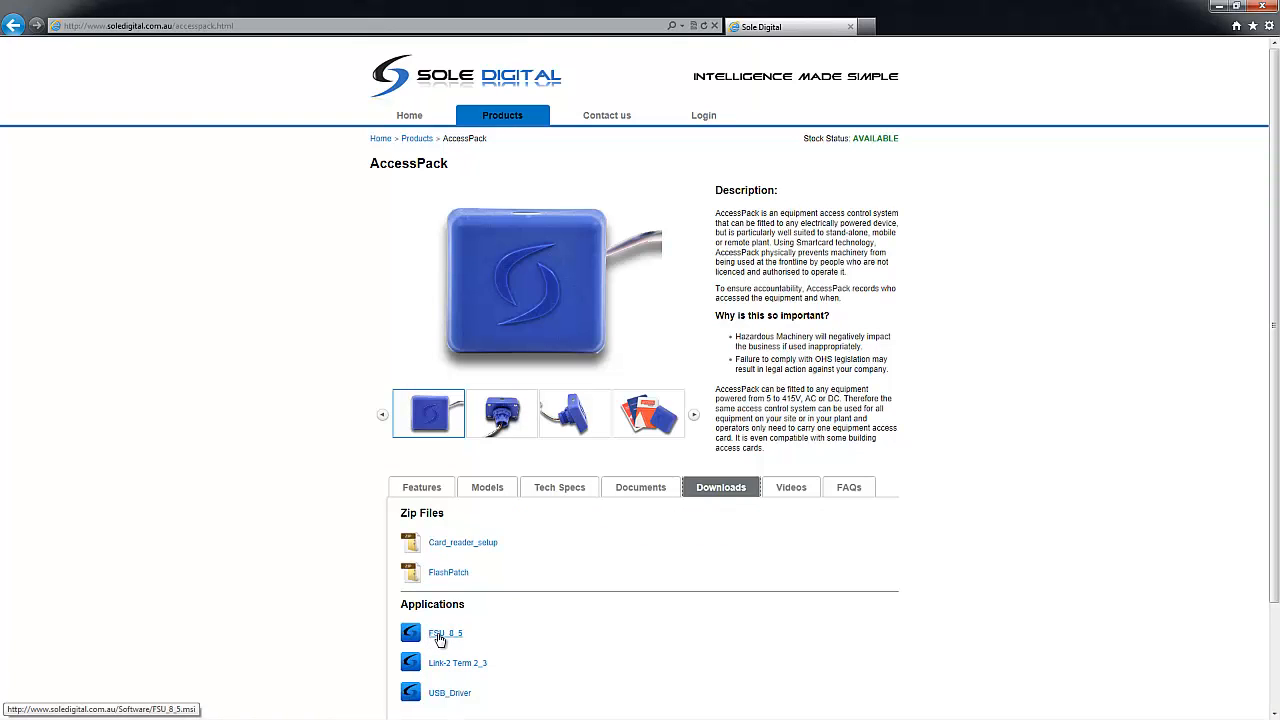
mouse_move(415, 650)
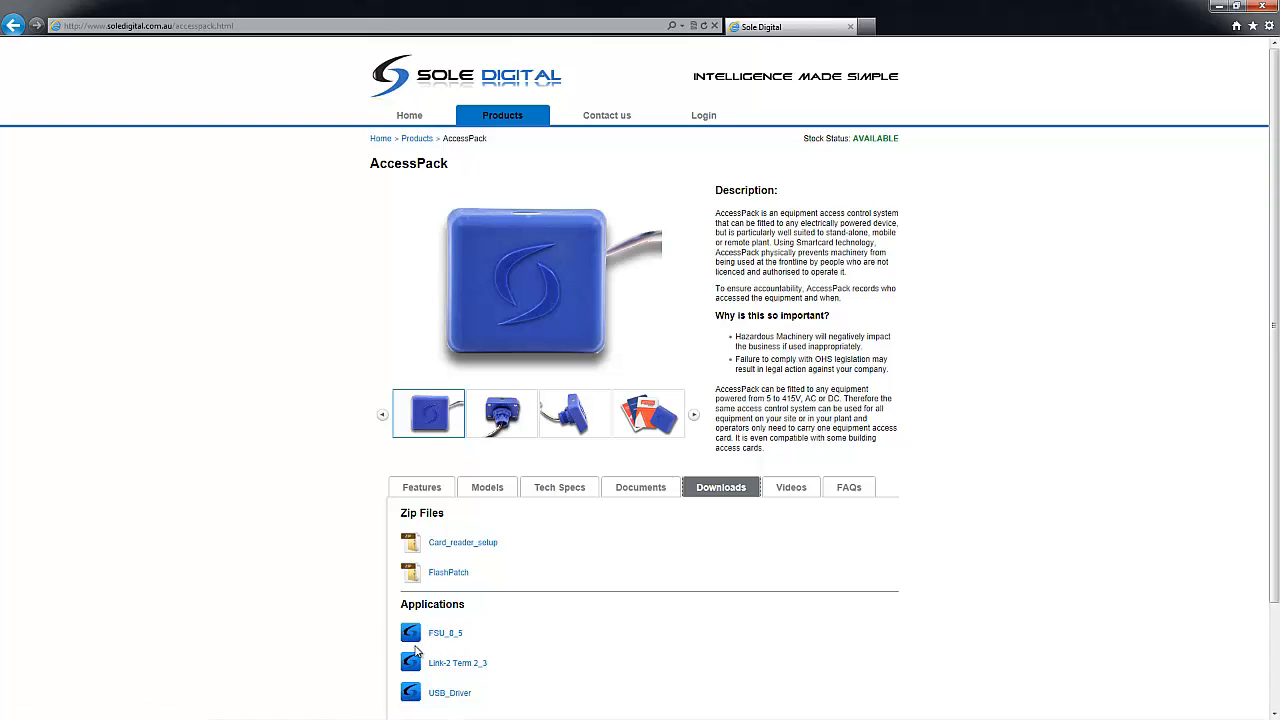
mouse_move(438, 636)
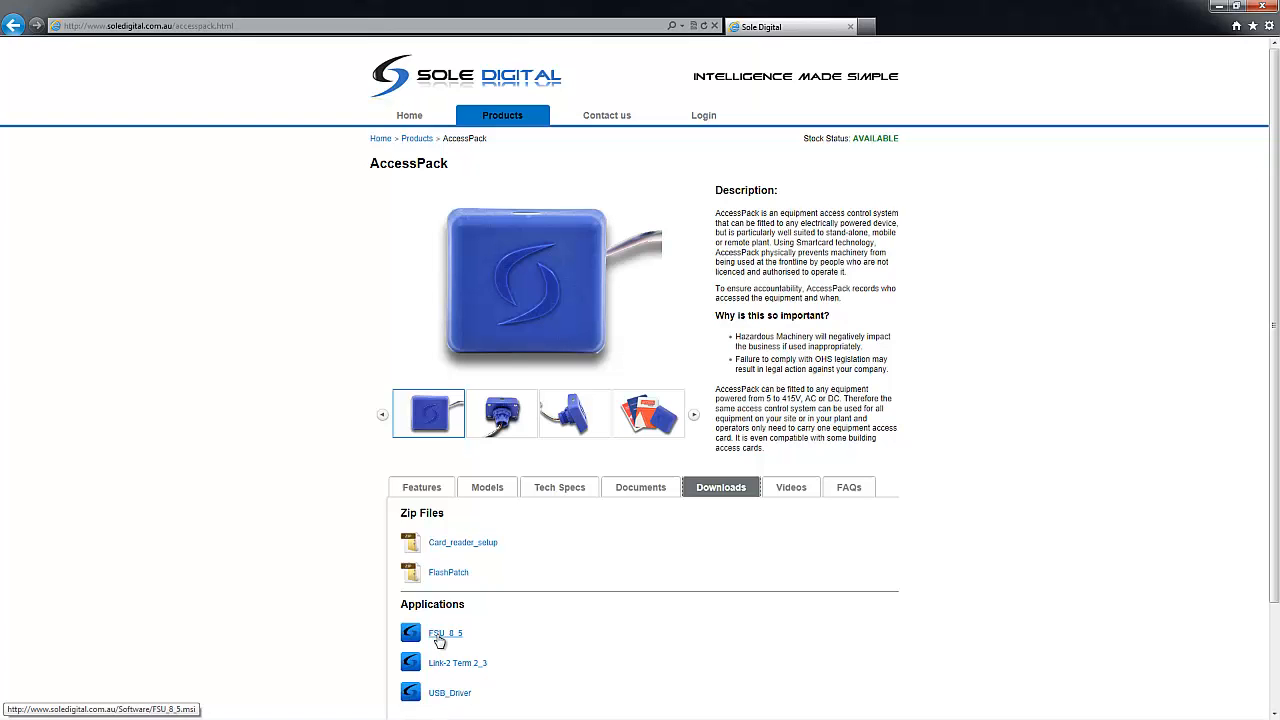
click(445, 633)
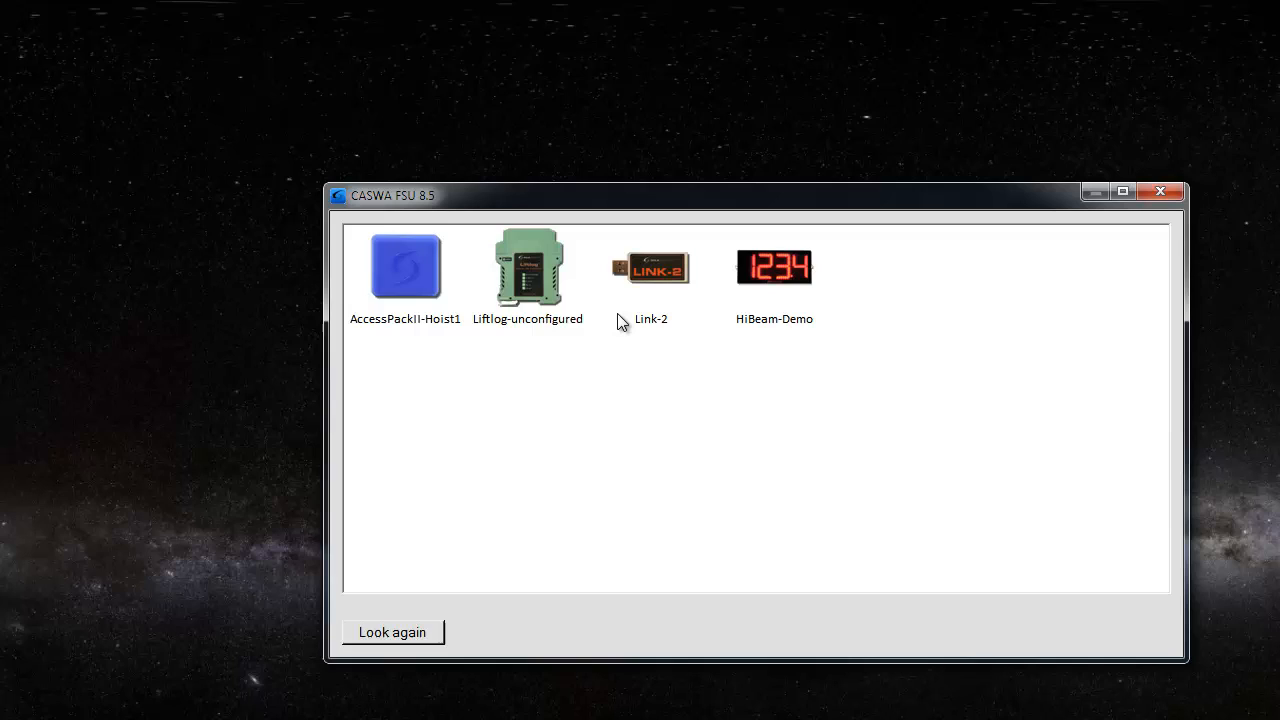
mouse_move(755, 320)
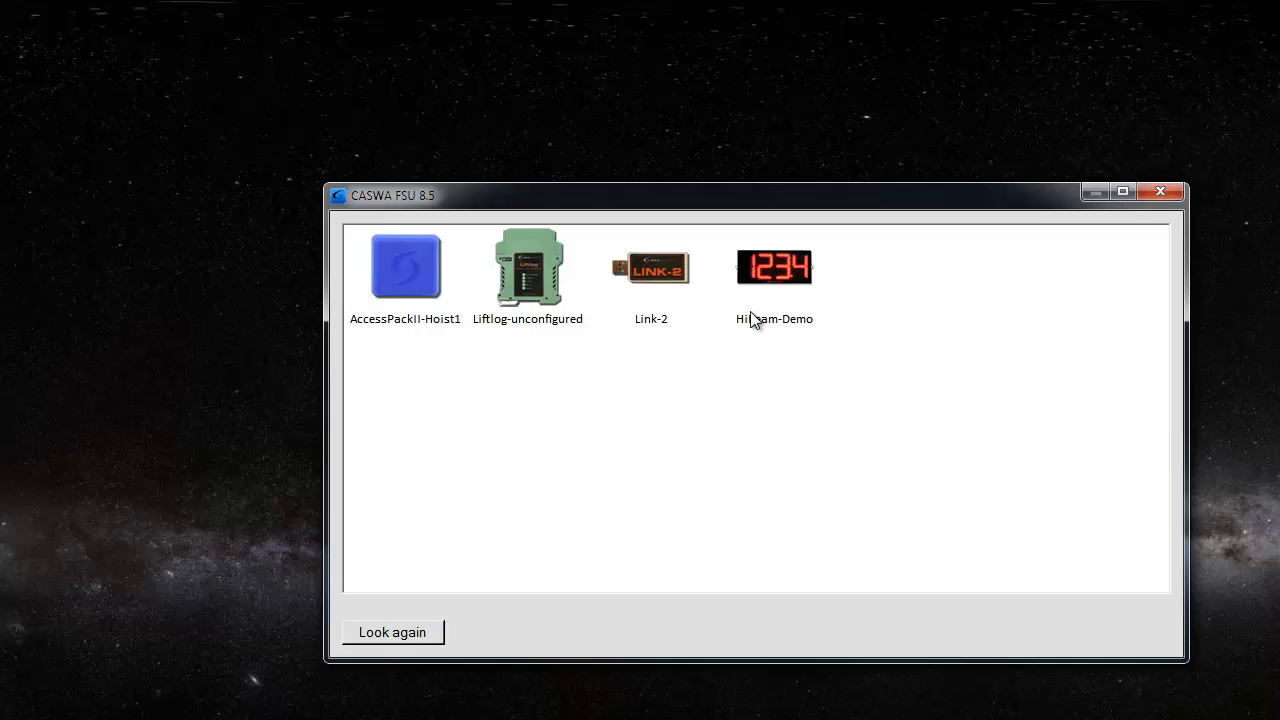
mouse_move(408, 272)
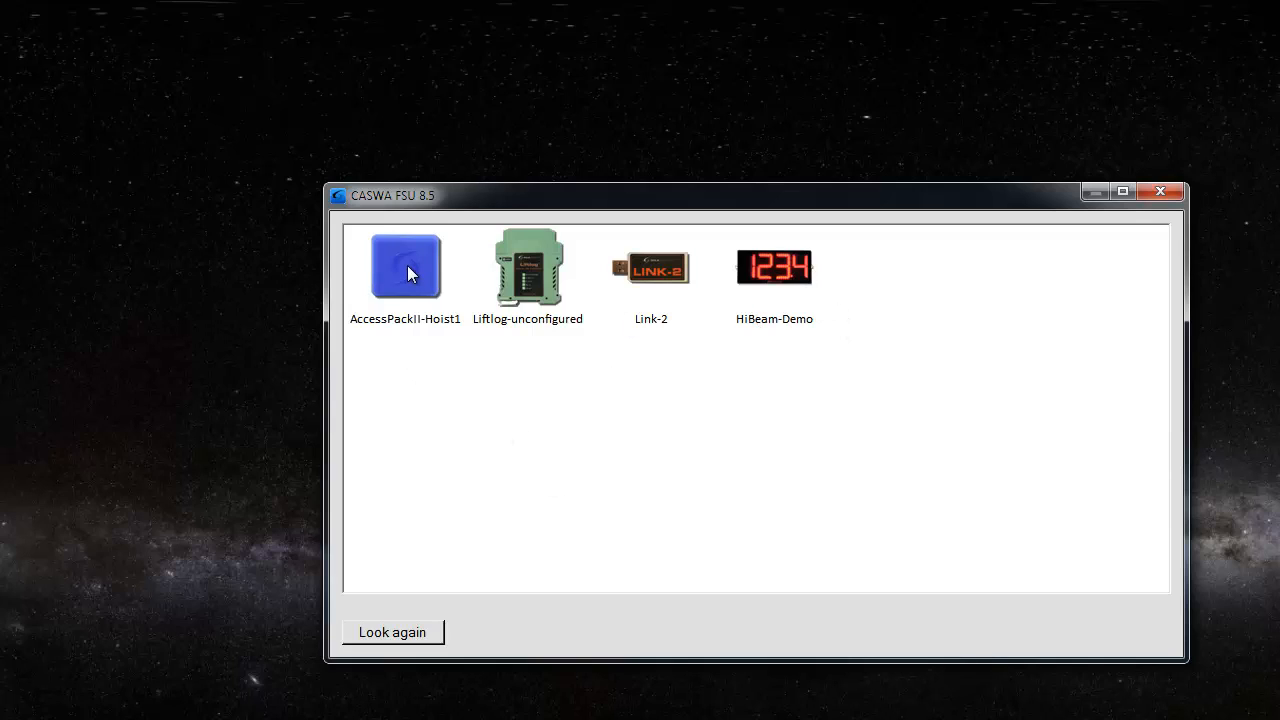
mouse_move(434, 333)
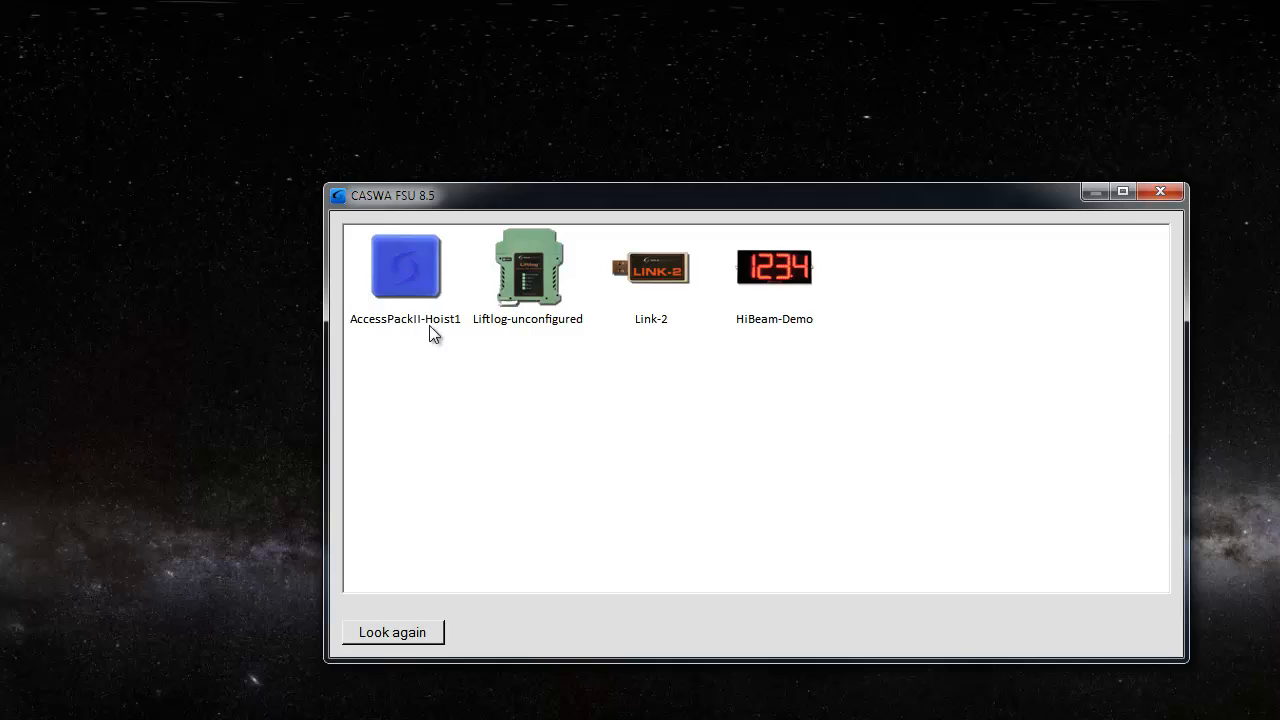
mouse_move(420, 278)
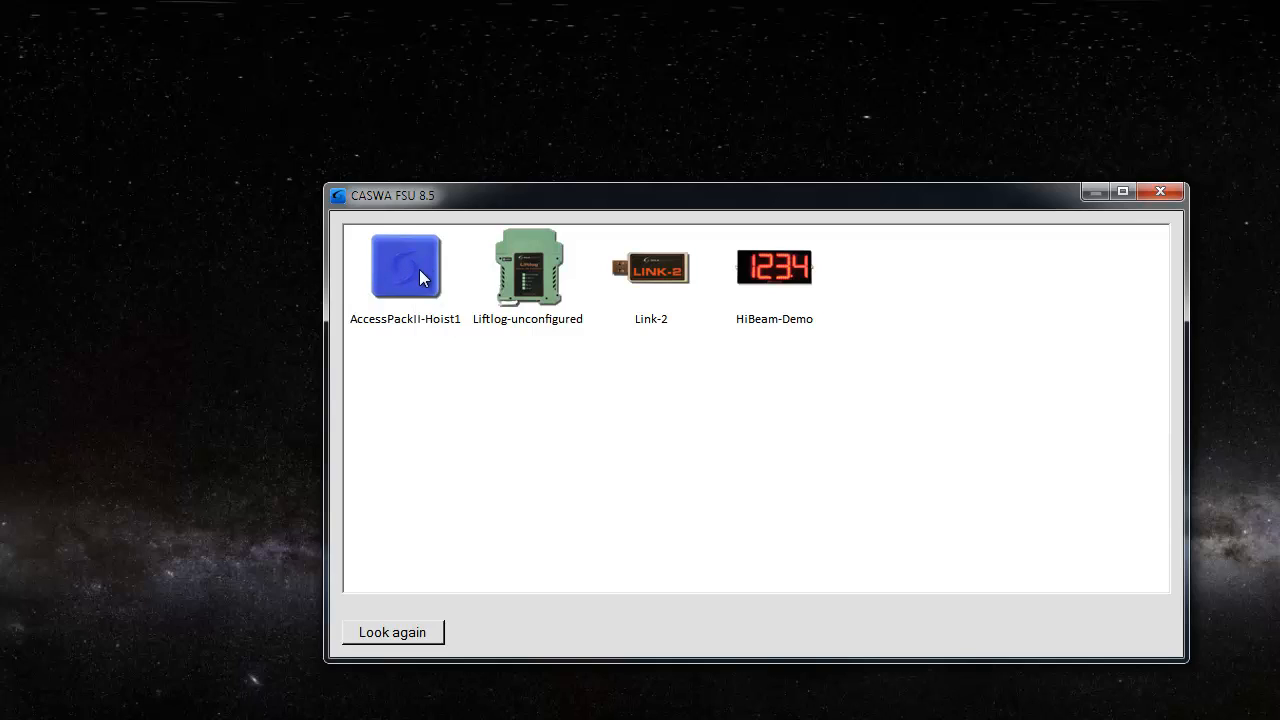
Select the AccessPackII-Hoist1 device in the detected device list
click(405, 266)
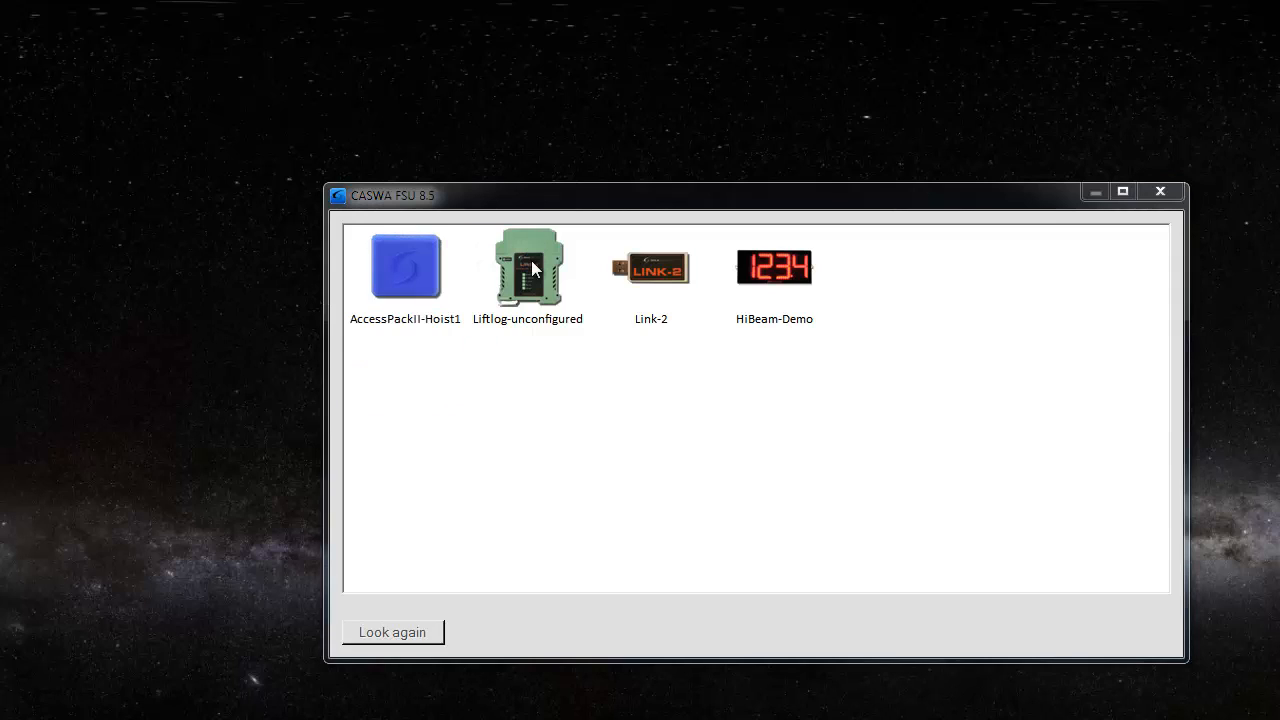
mouse_move(145, 199)
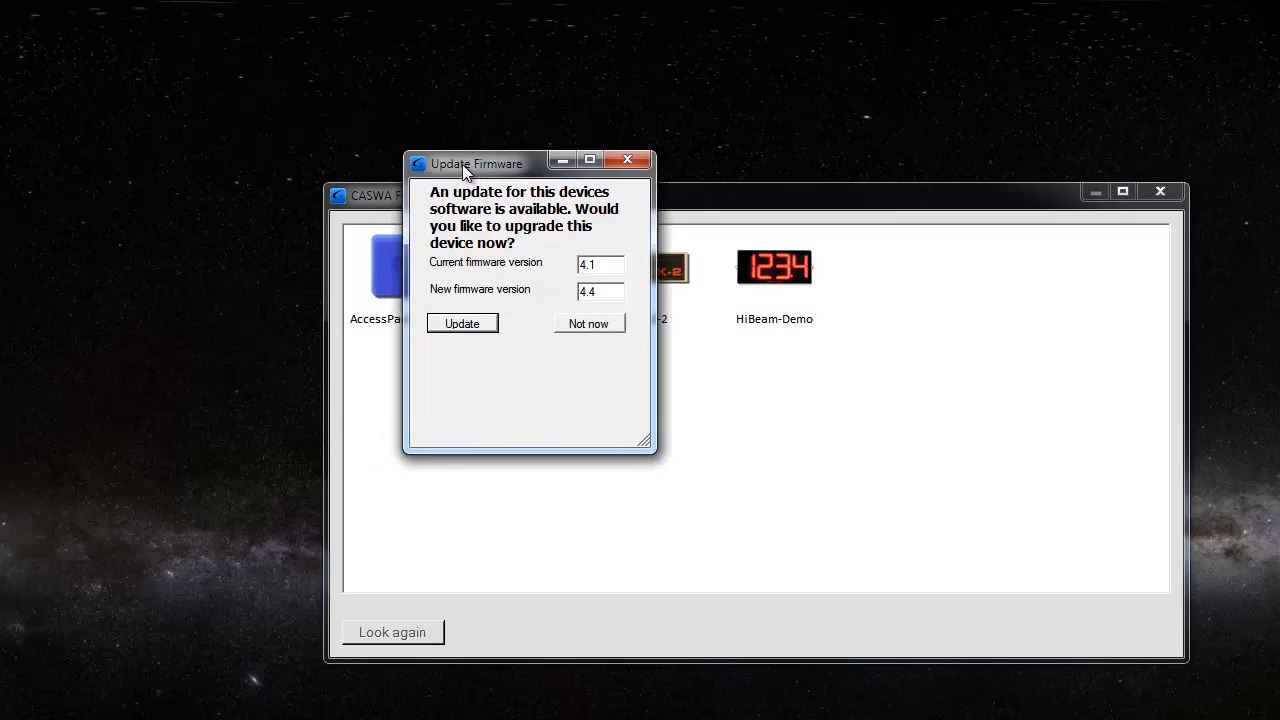
mouse_move(524, 528)
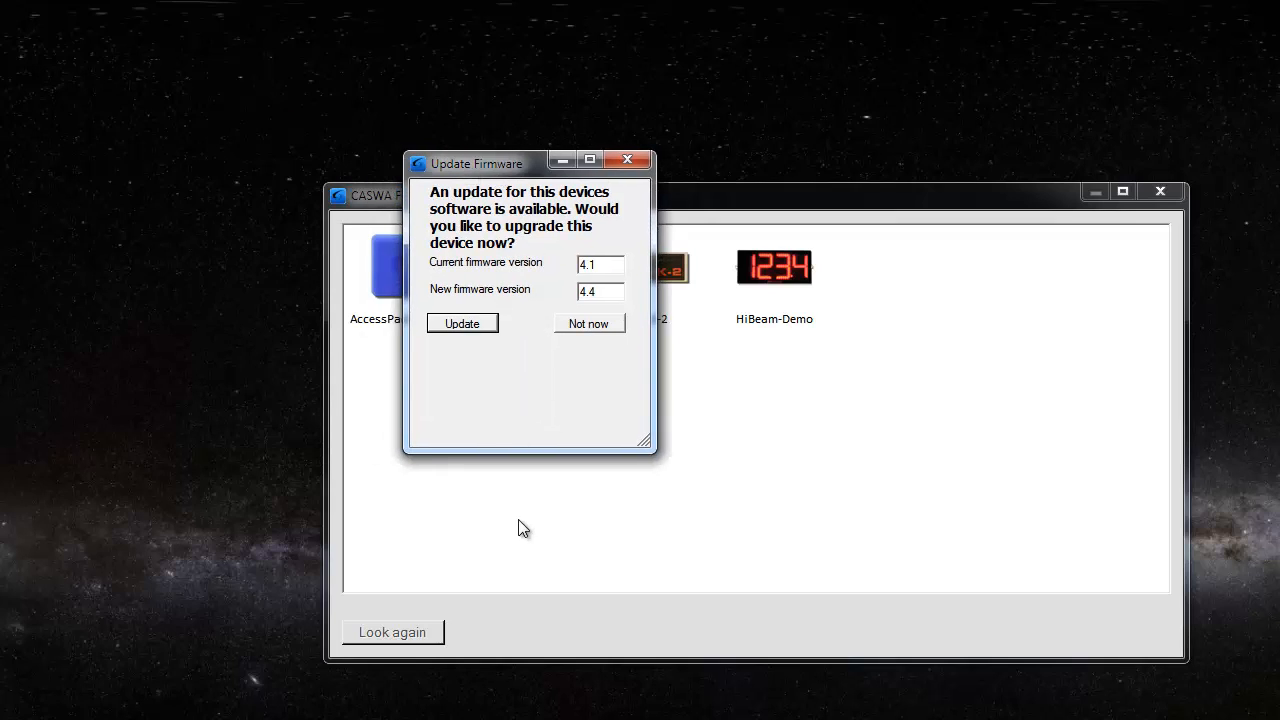
mouse_move(605, 290)
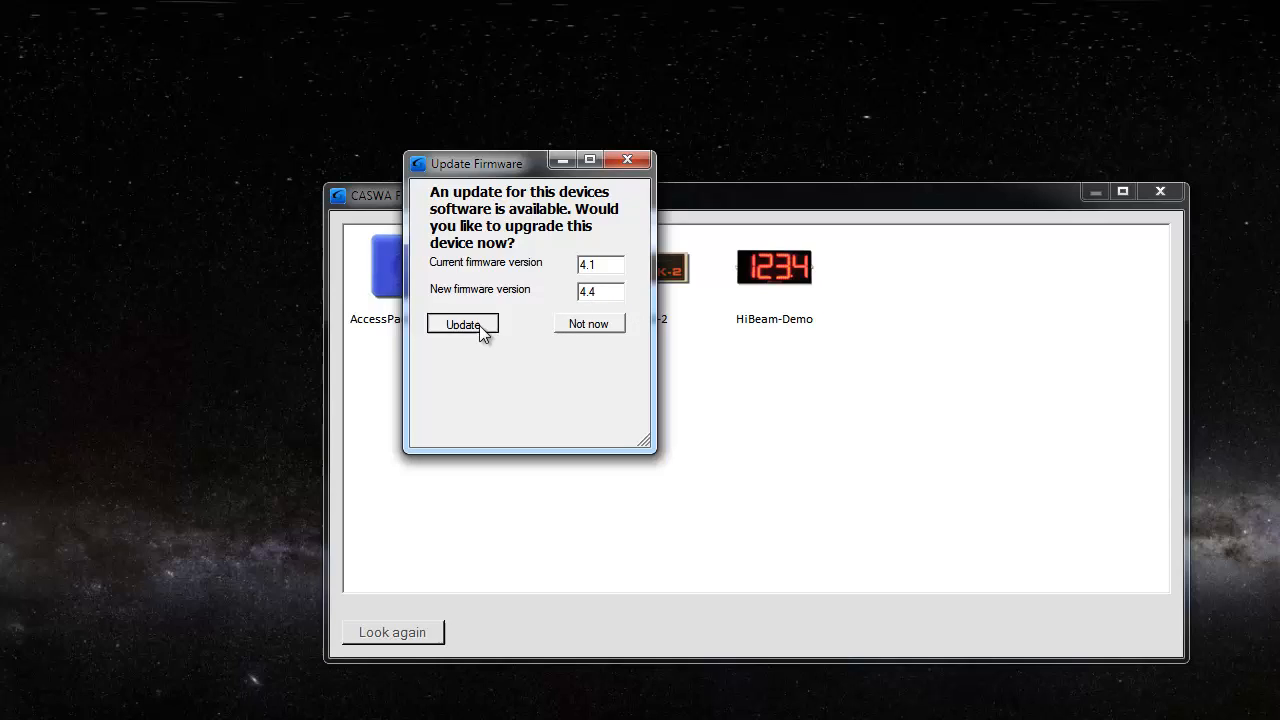
Accept the Update Firmware prompt to install version 4.4 on Hoist1
click(462, 323)
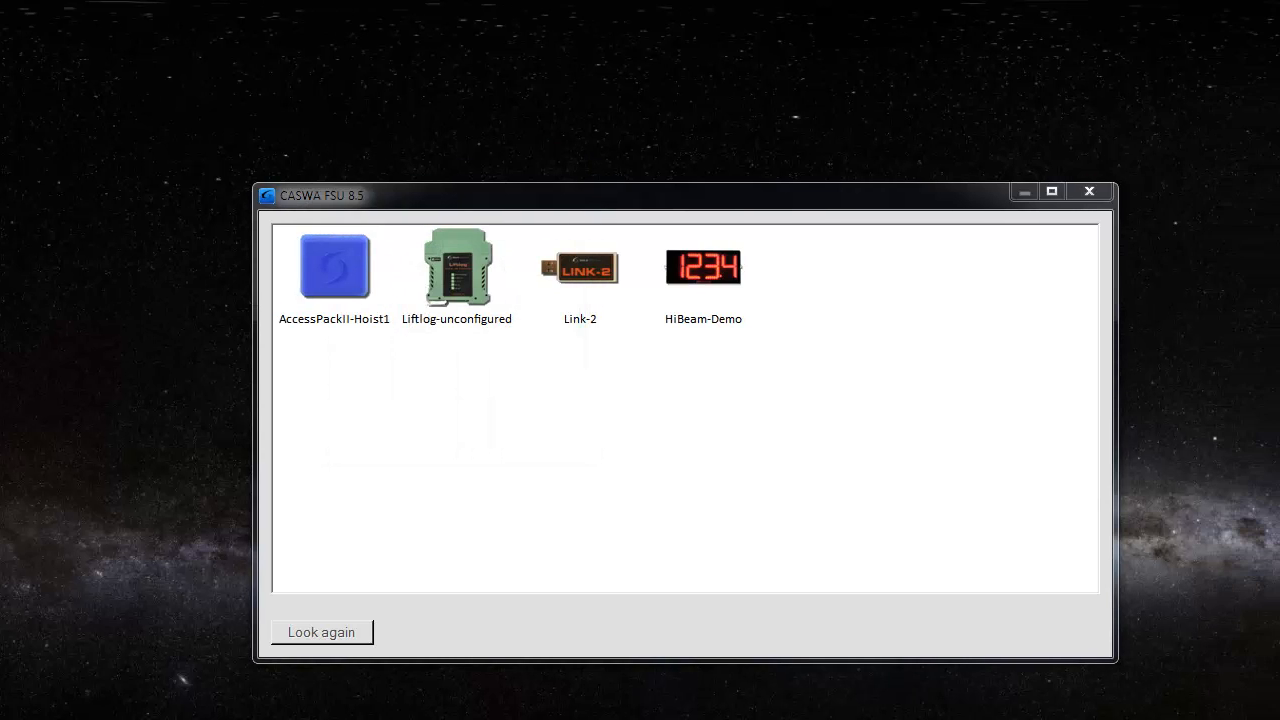
Open AccessPackII-Hoist1 settings and accept syncing its clock to the current date and time
double_click(334, 266)
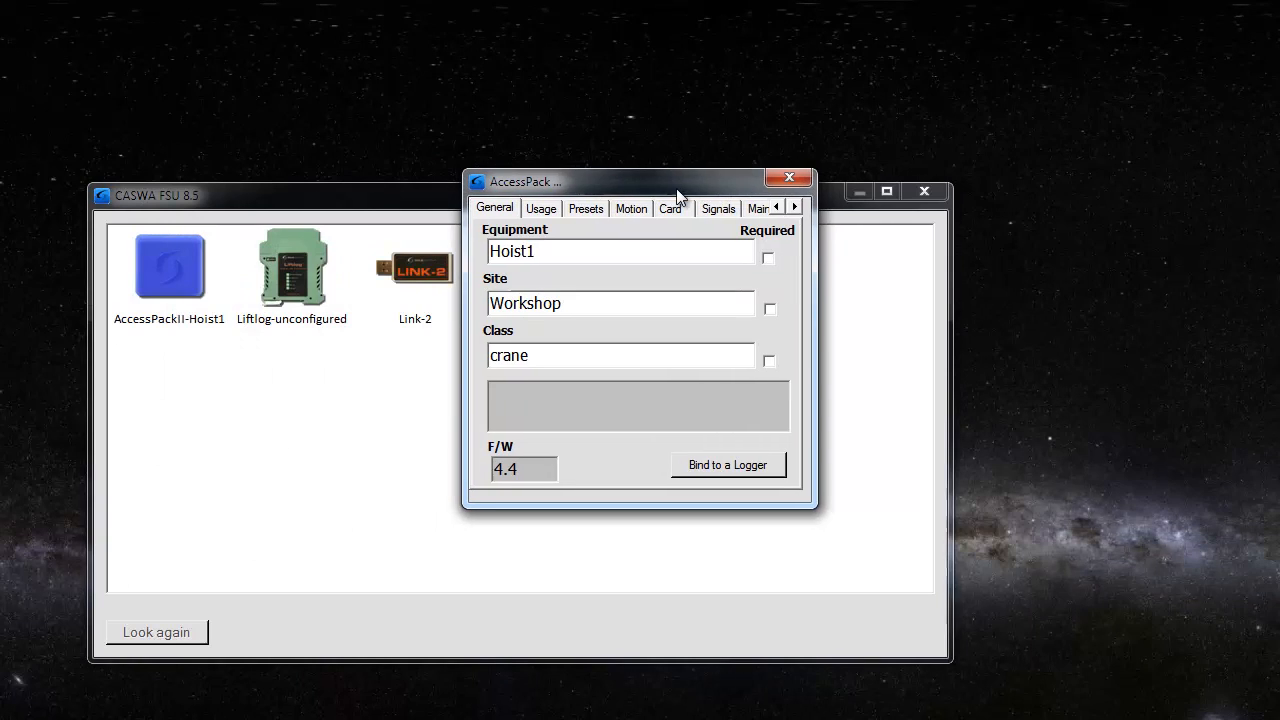
click(727, 464)
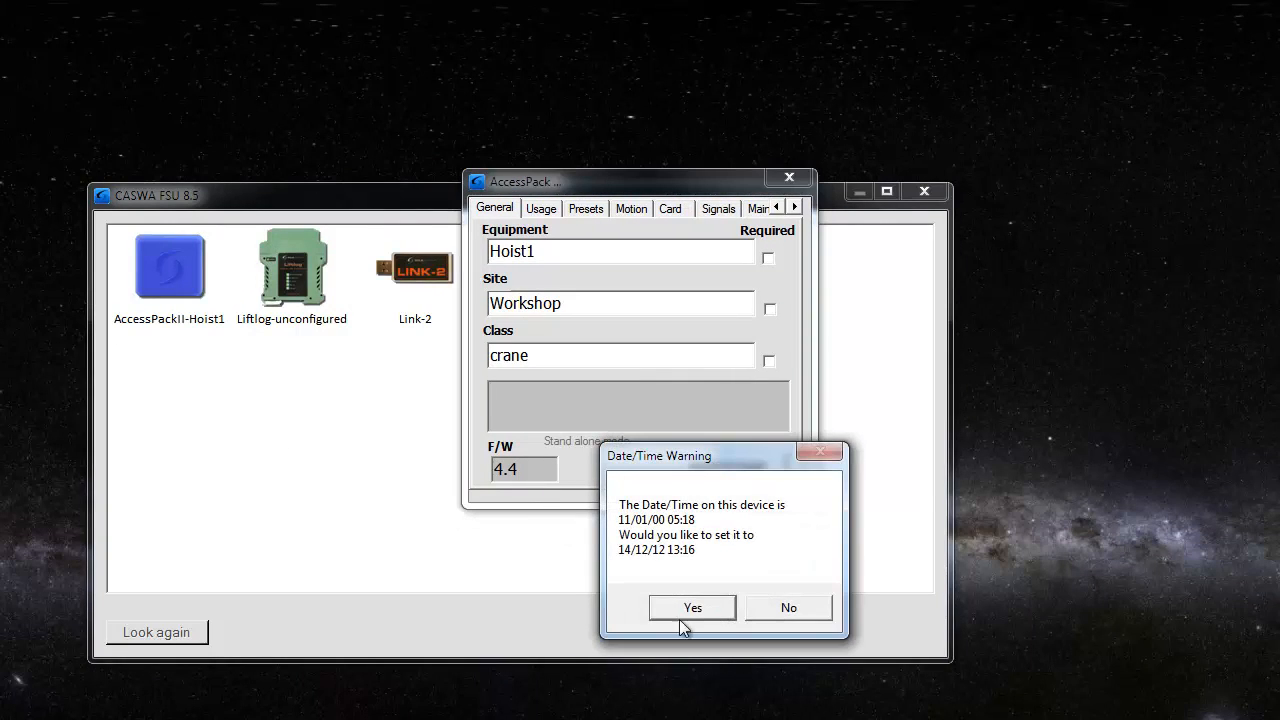
click(692, 608)
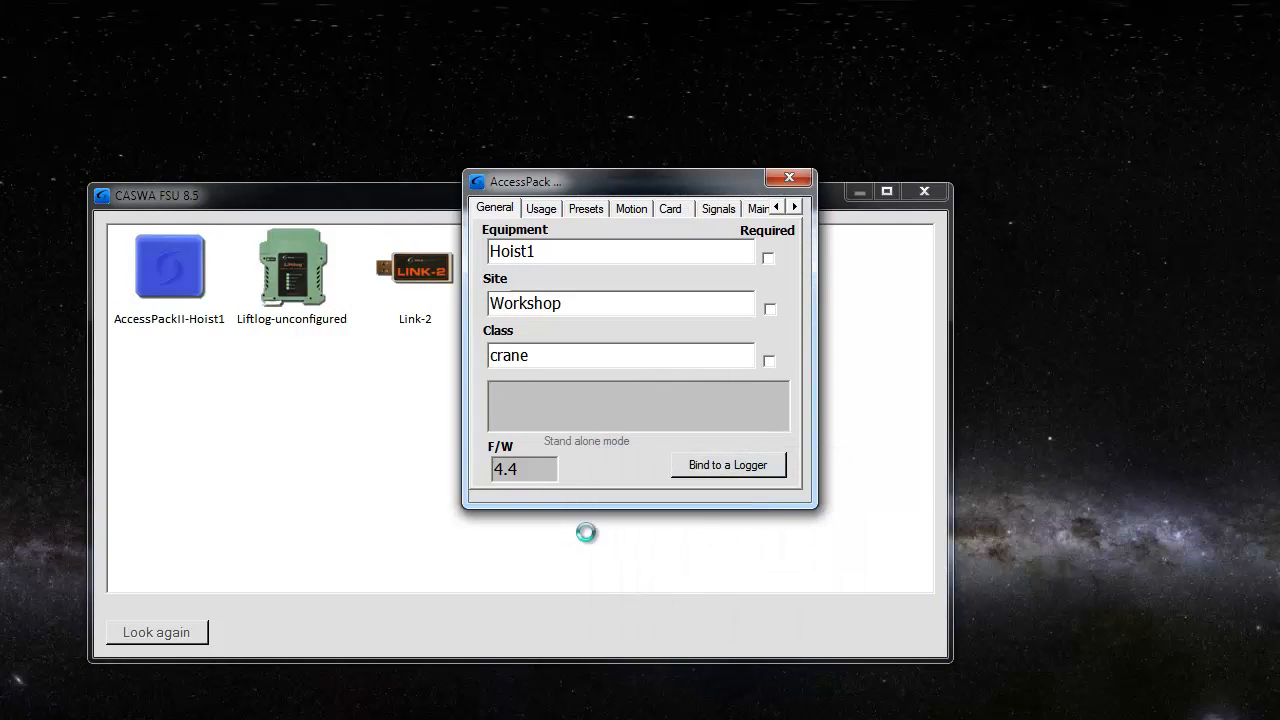